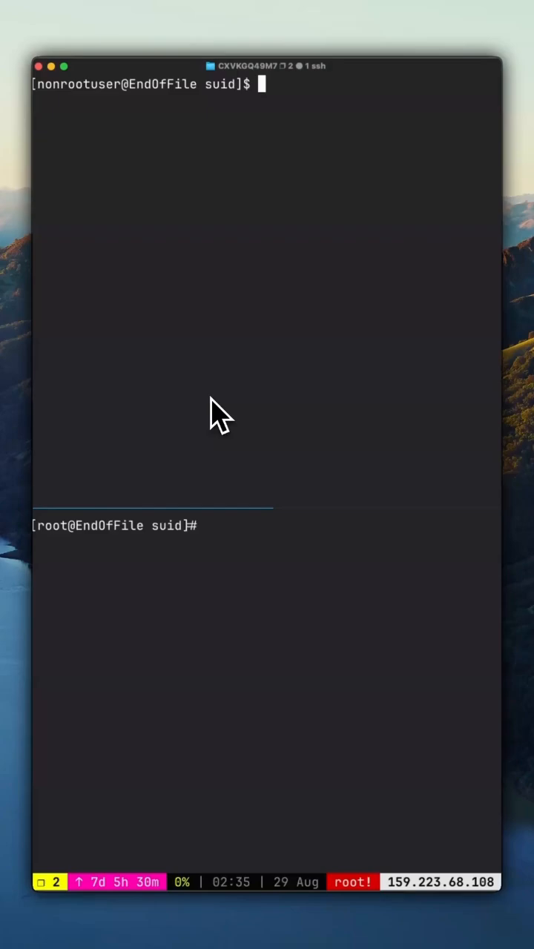
text(ls -l /)
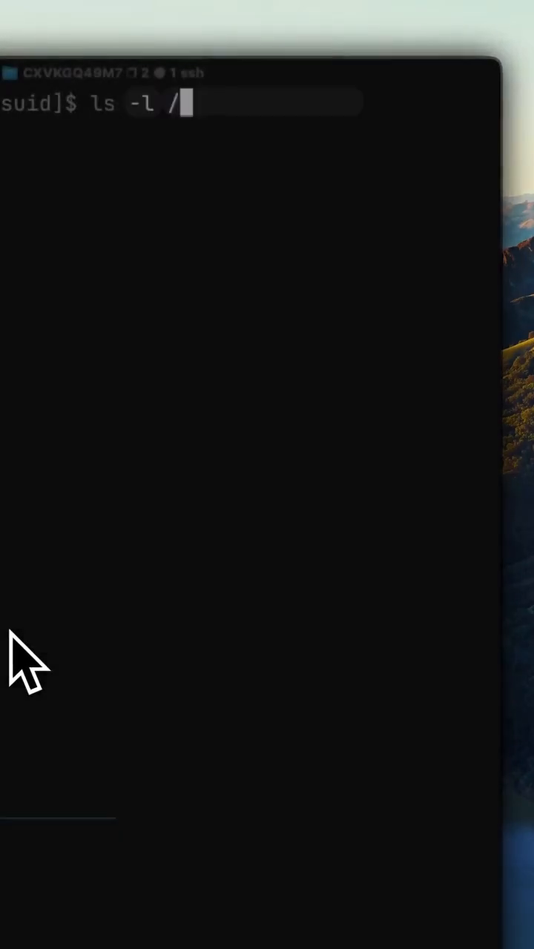
text(usr/bin/passwd)
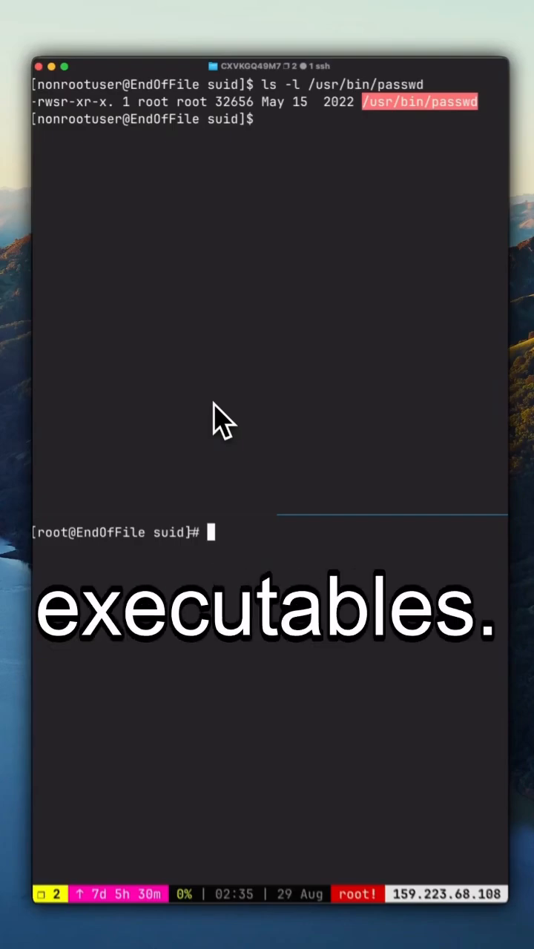
text(cp /bin/bash ./testbash)
text(ch)
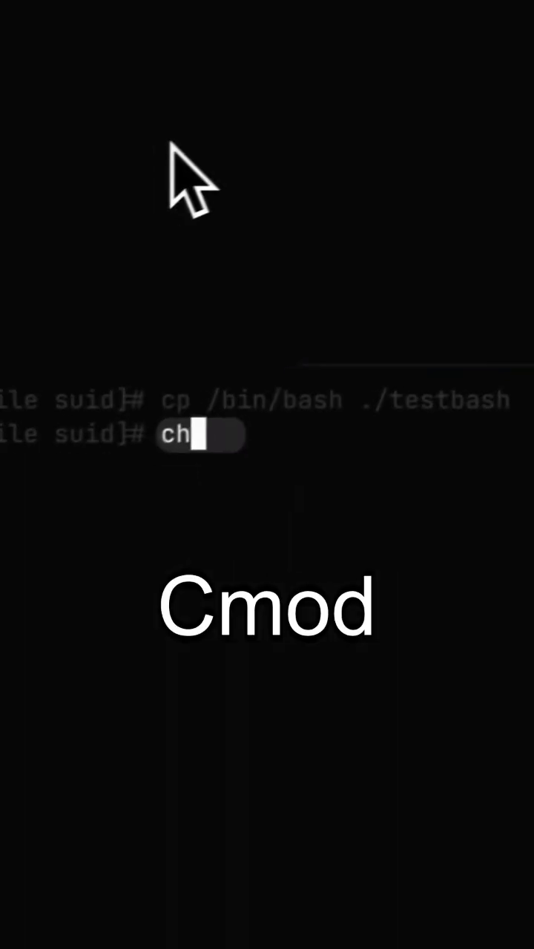
text(mod u+s)
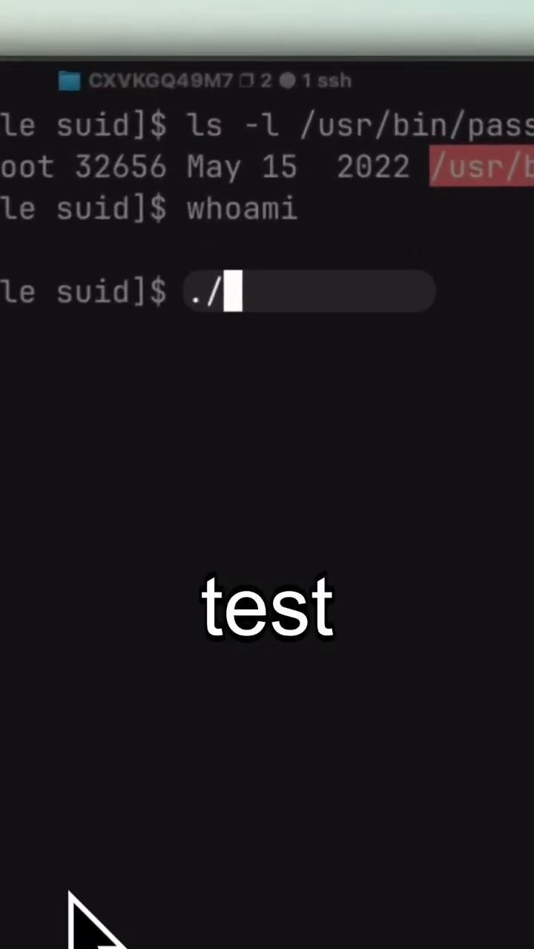
text(testbash -)
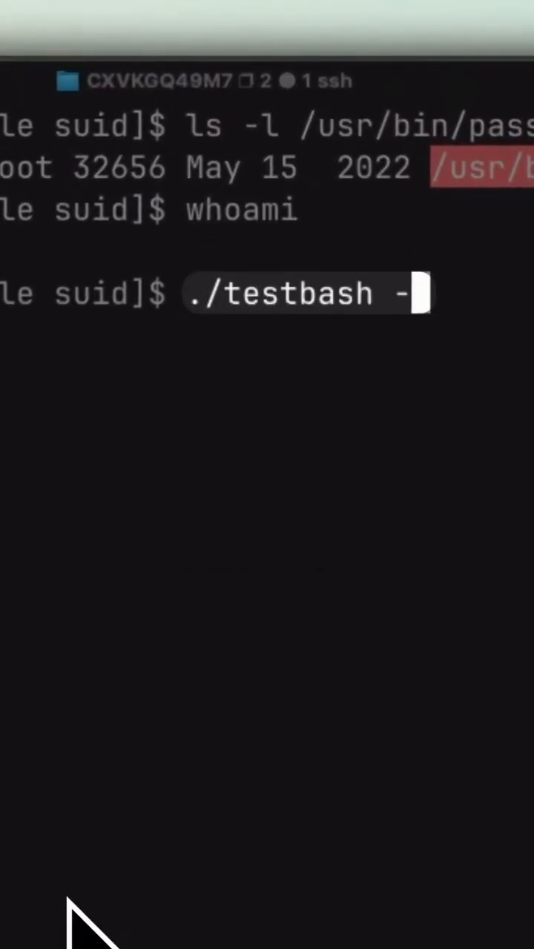